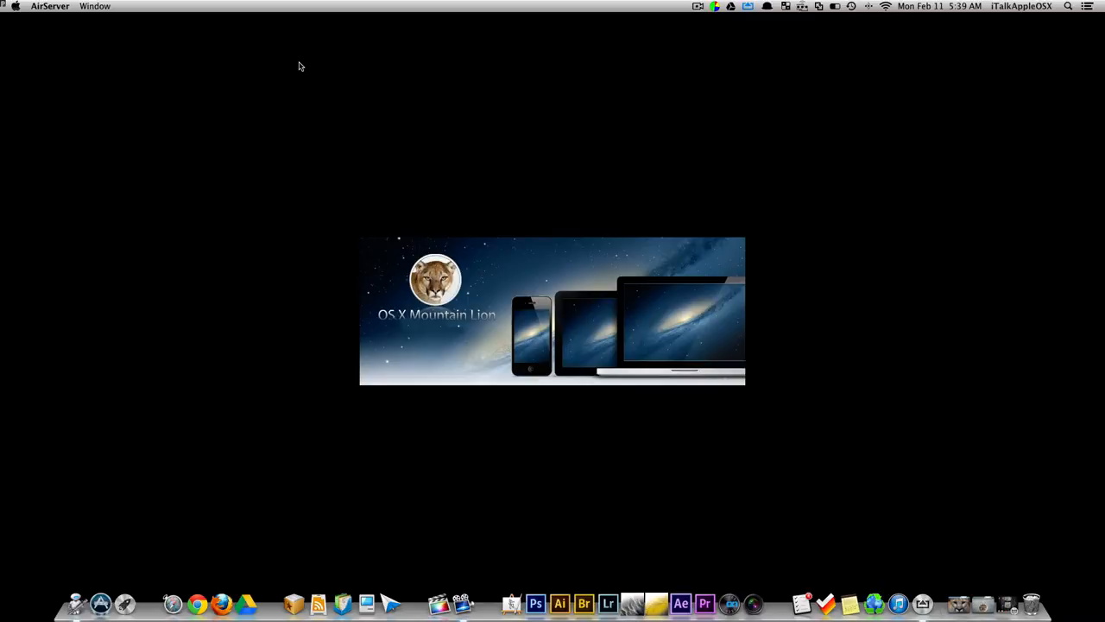
mouse_move(749, 363)
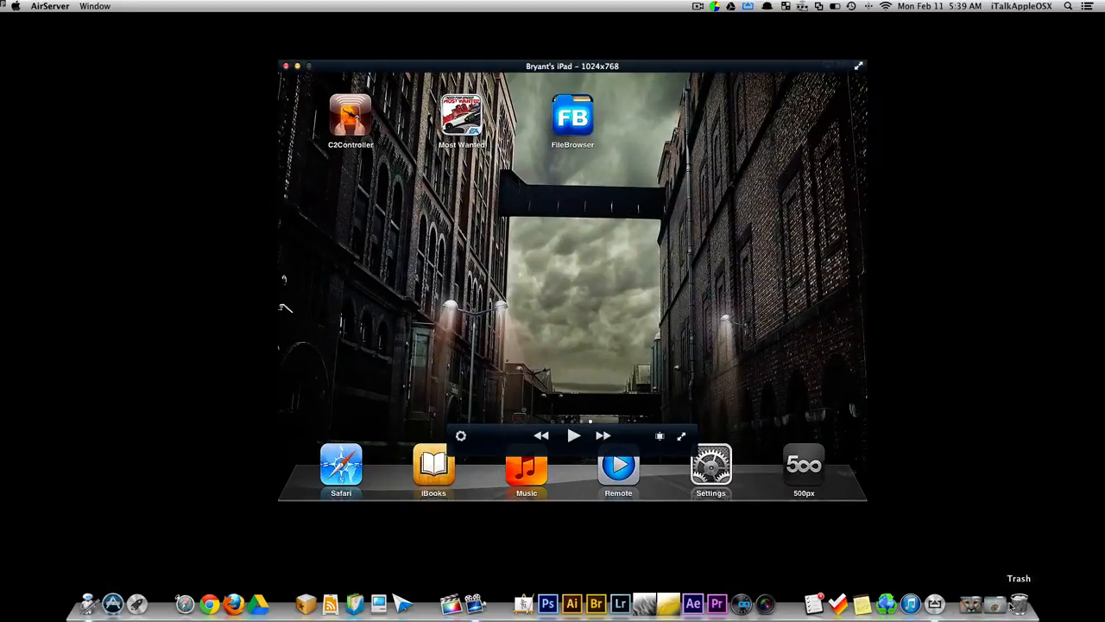
Swipe between the mirrored iPad's home screen pages in the AirServer window
scroll("right", 3)
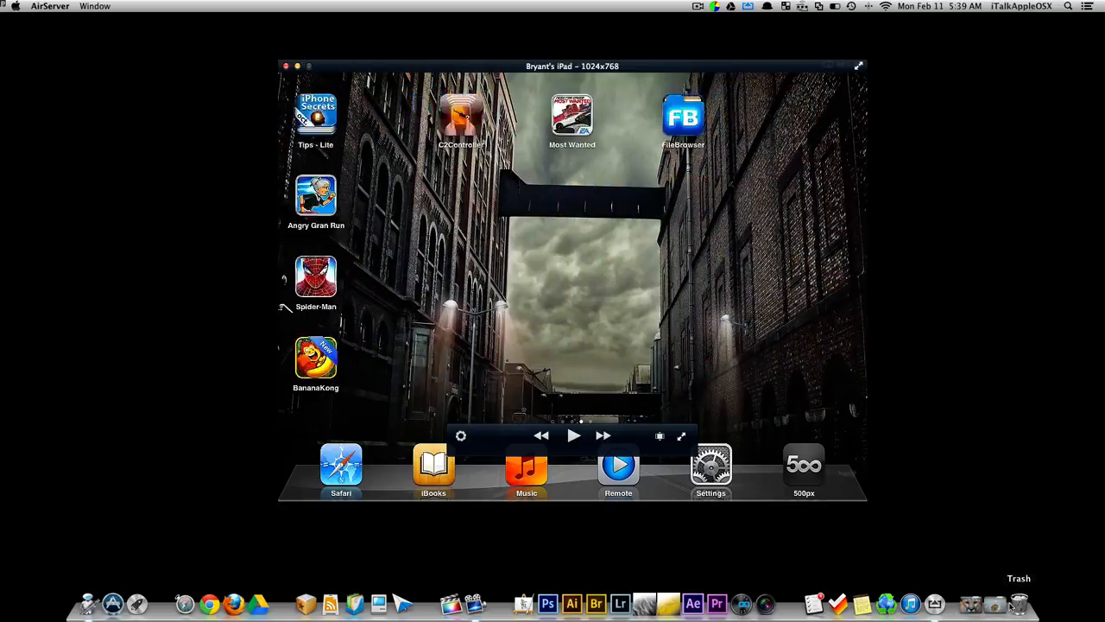
Launch FileBrowser on the iPad and browse the Mac's Automatically Add to iTunes folder
left_click(684, 118)
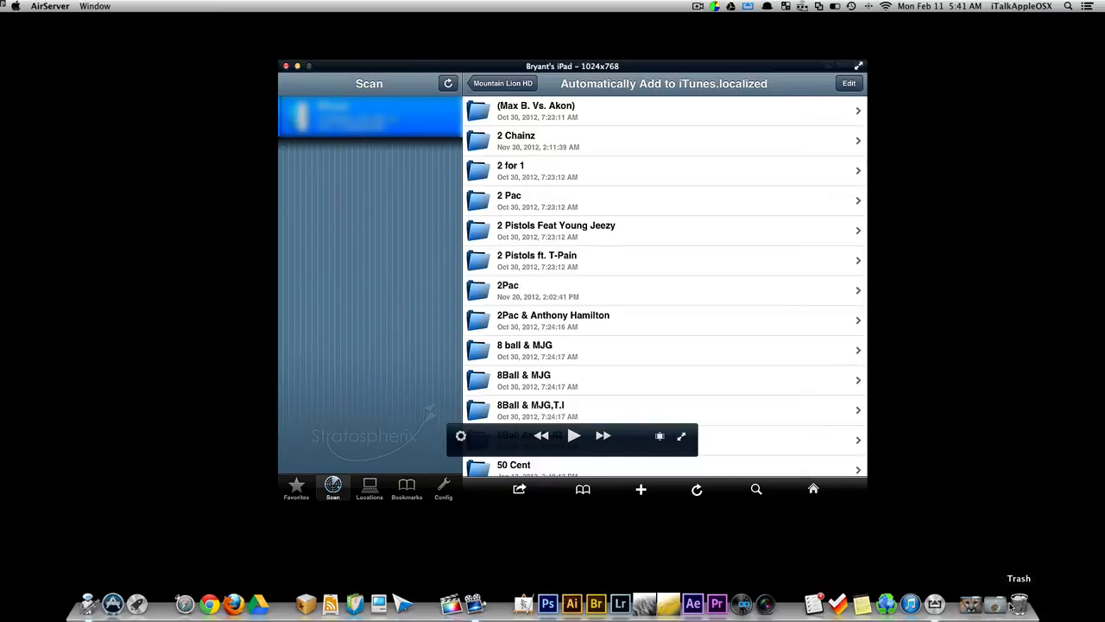
Stream Ten Toes Down (Remix) from 8Ball & MJG > Hiphopearly.com, pause it, and return to the folder list
scroll("down", 3)
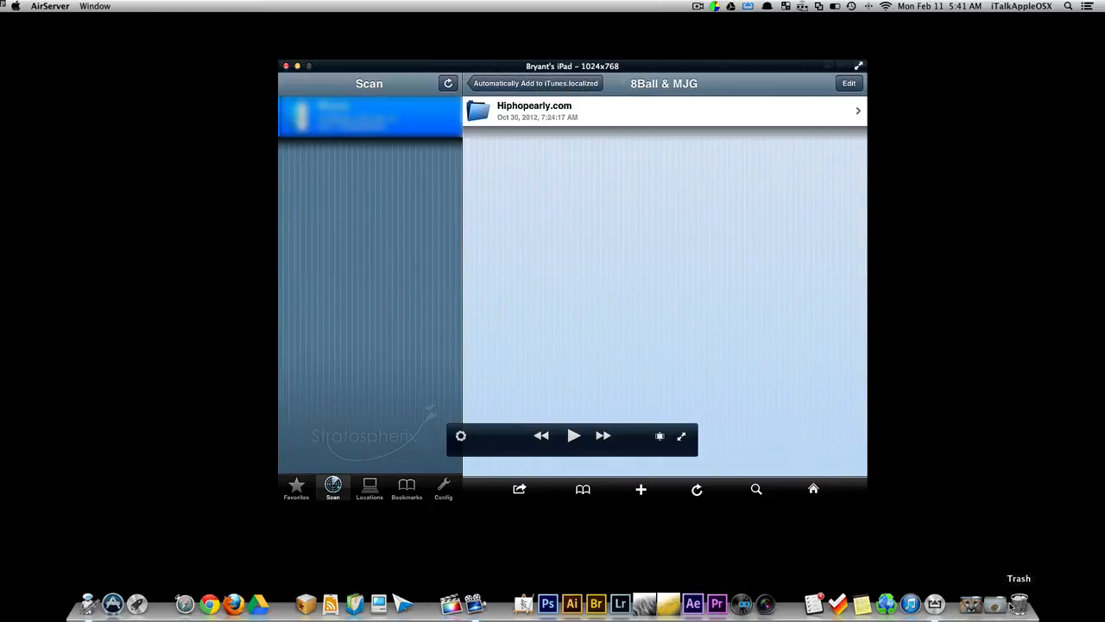
left_click(665, 111)
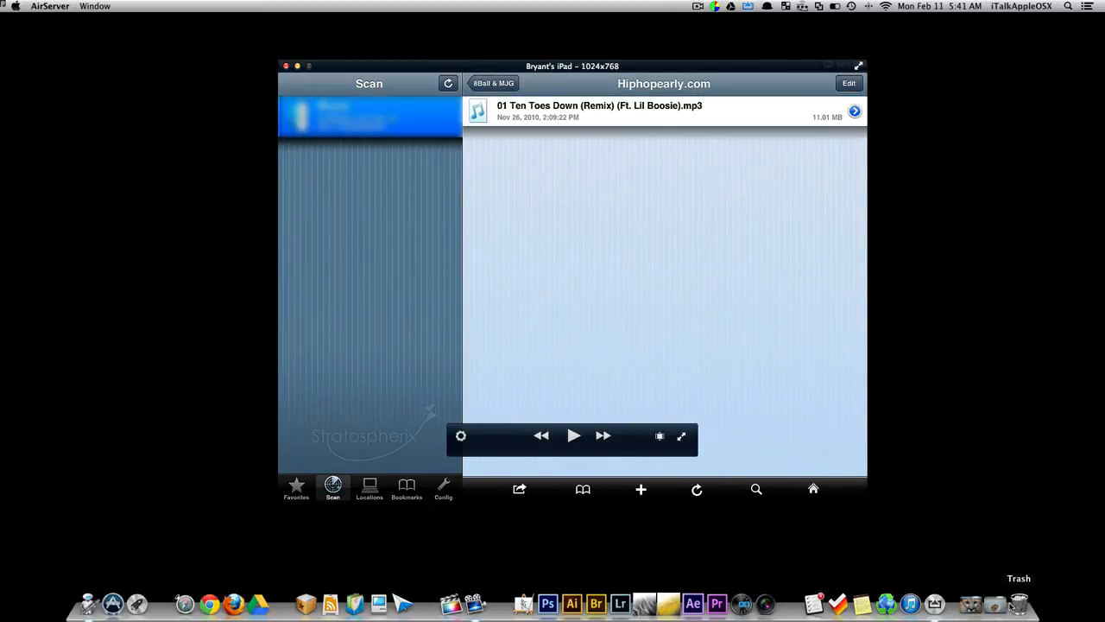
left_click(657, 111)
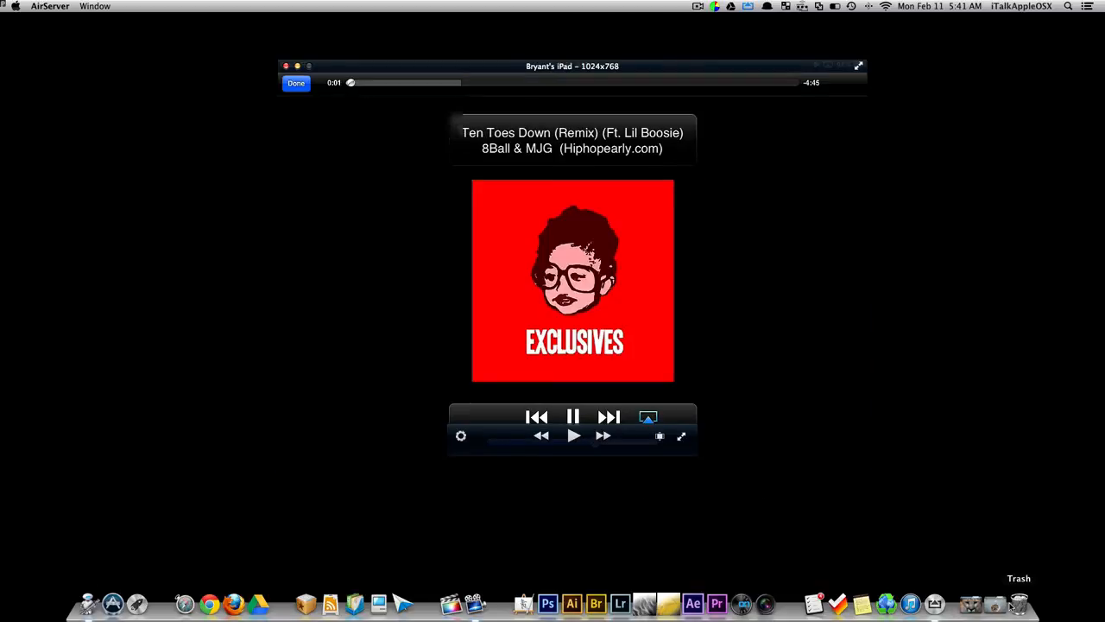
left_click(574, 416)
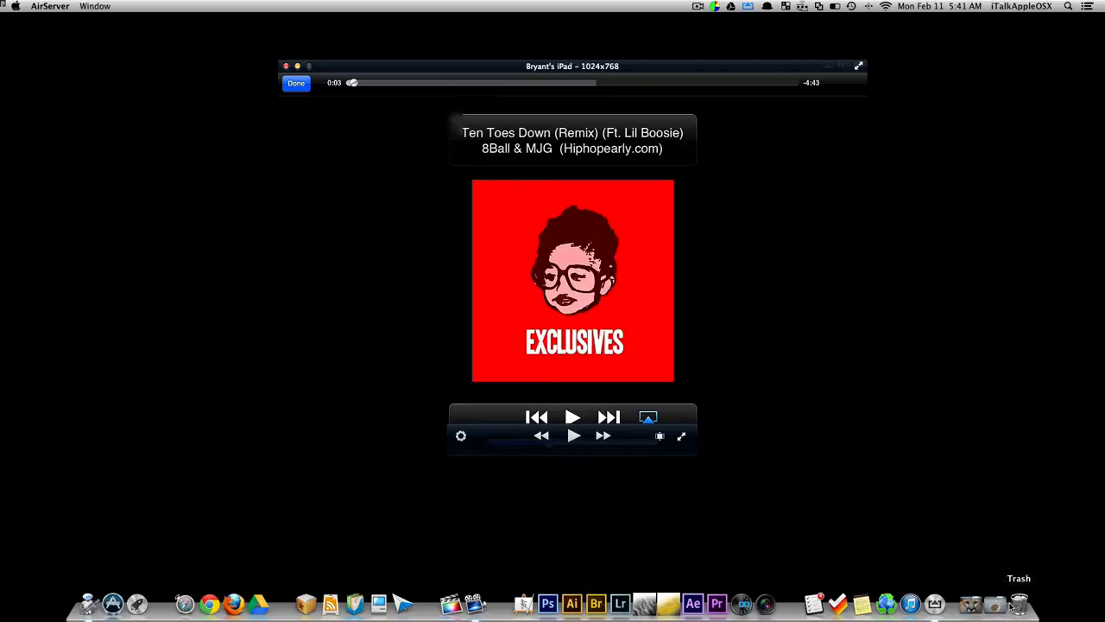
left_click(295, 83)
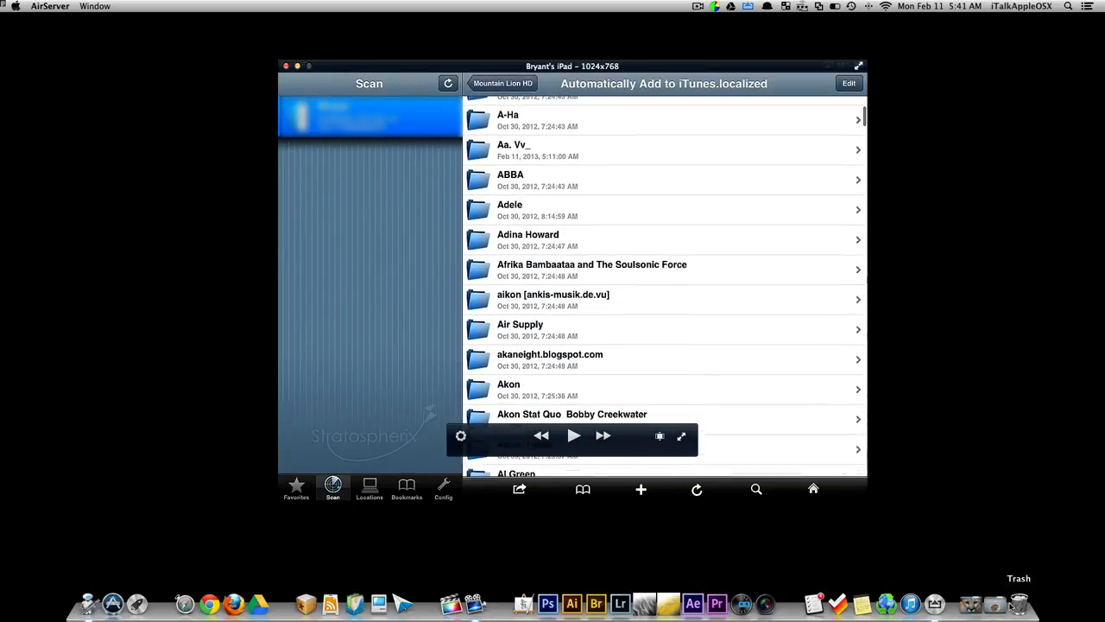
Scroll further down the artist folder list before leaving FileBrowser for the home screen
scroll("down", 3)
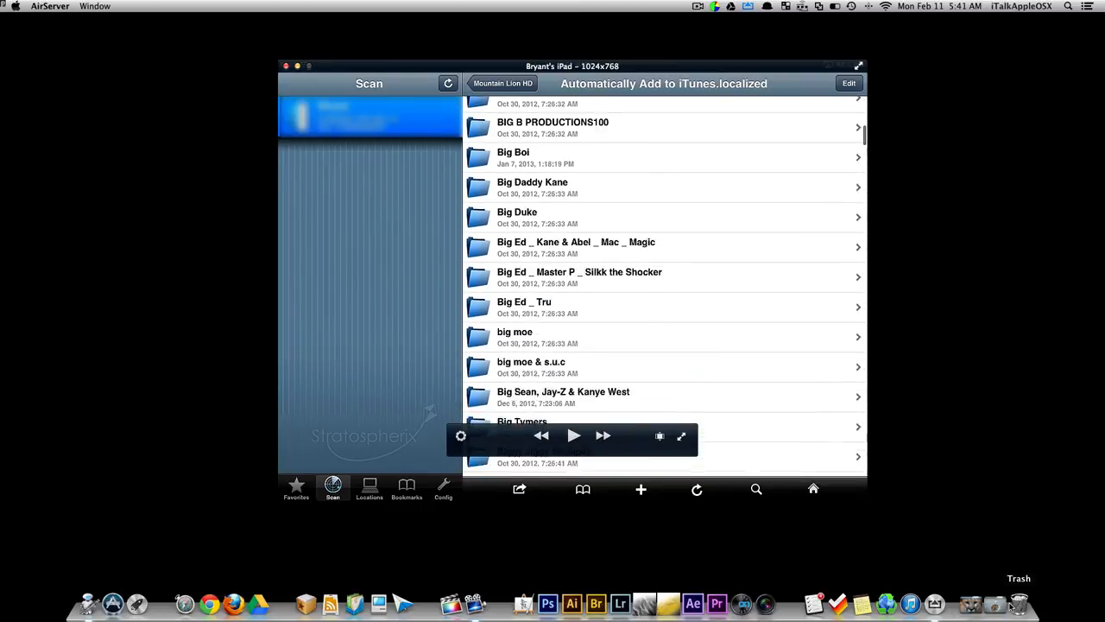
scroll("down", 3)
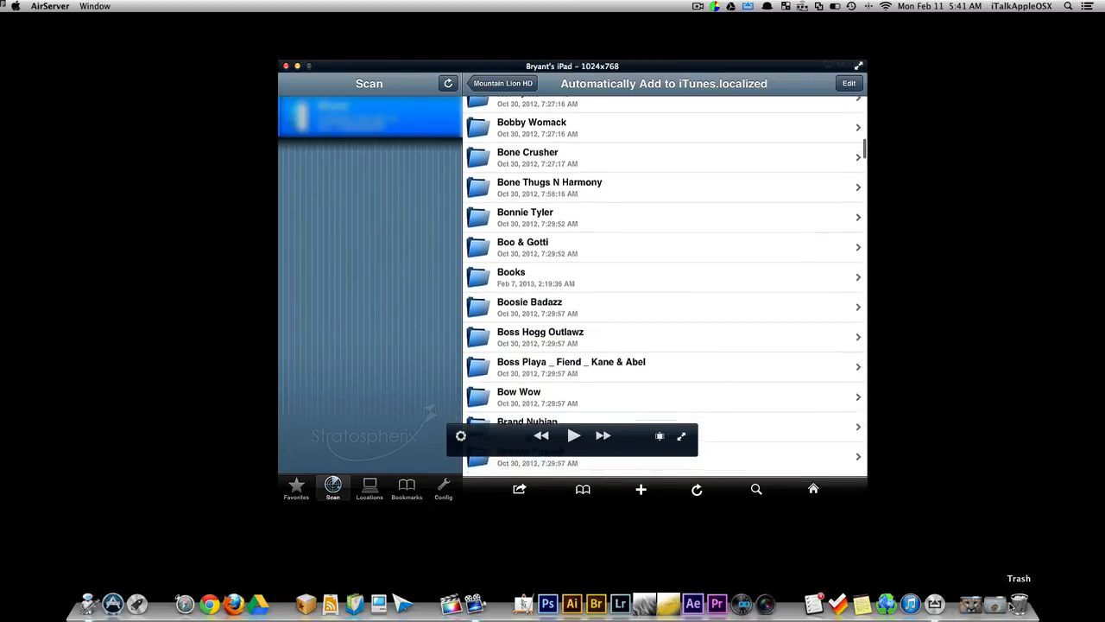
scroll("down", 3)
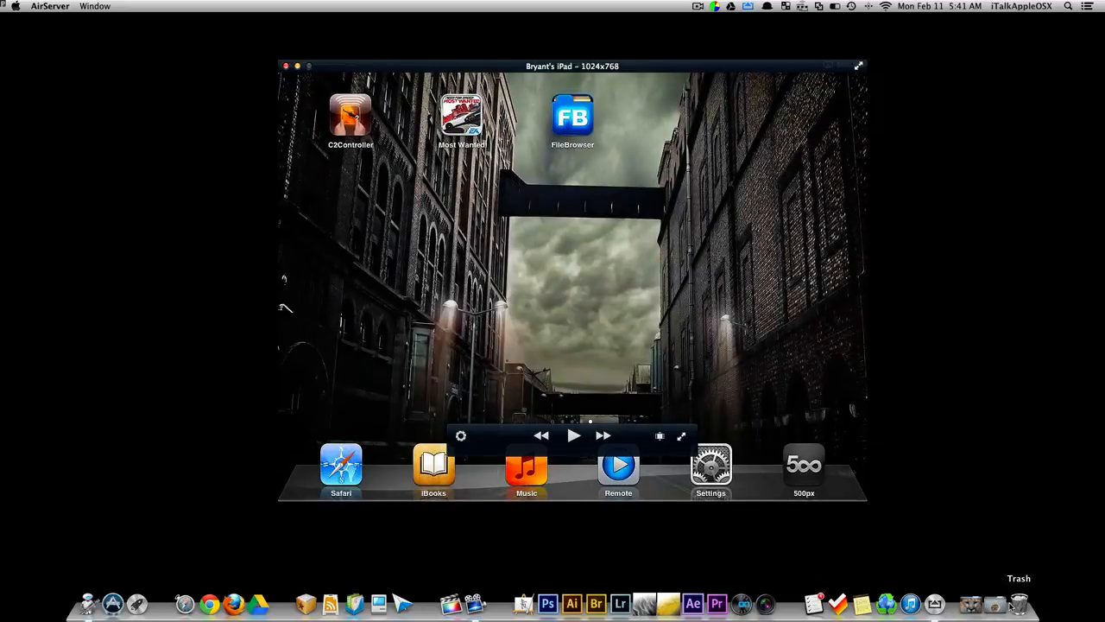
Visit Settings > General briefly, then reopen FileBrowser and scroll the artist list to Cadillac Don
left_click(711, 467)
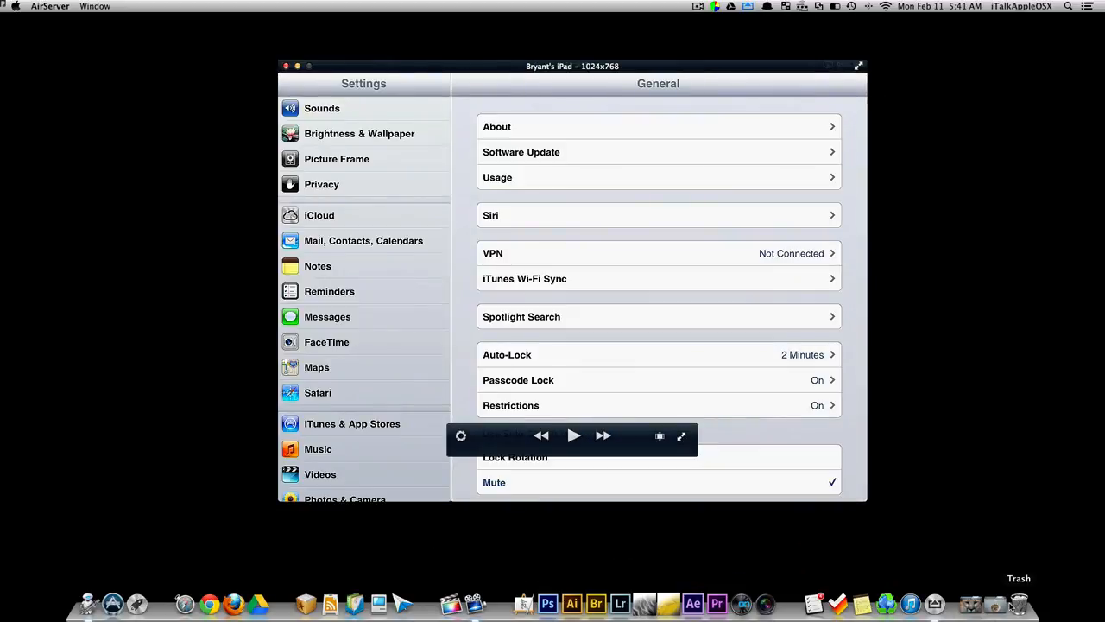
scroll("down", 3)
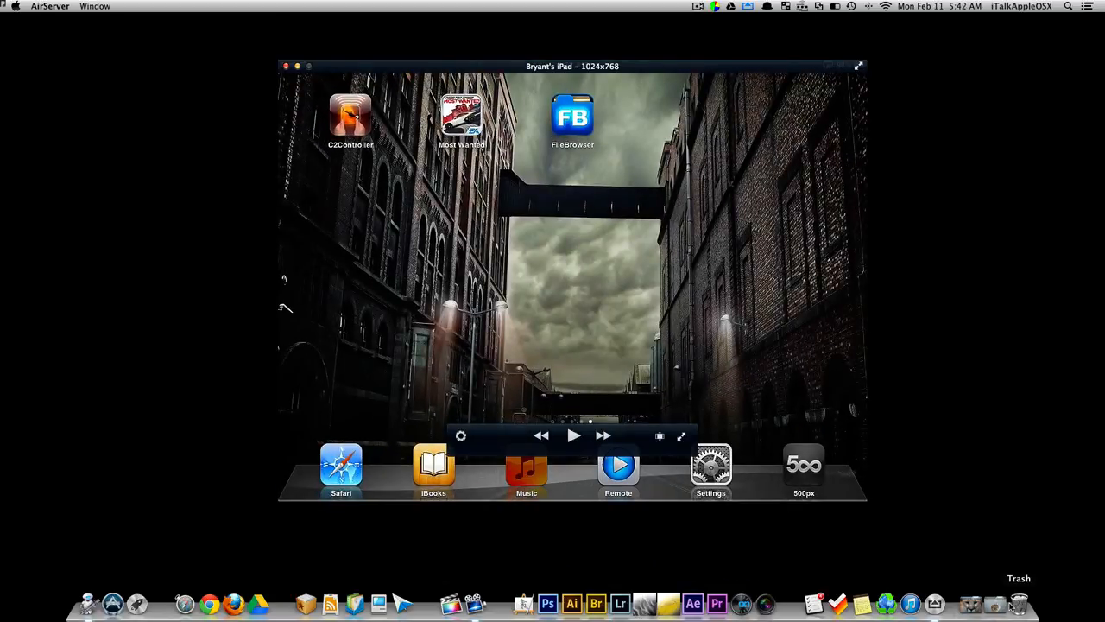
left_click(525, 466)
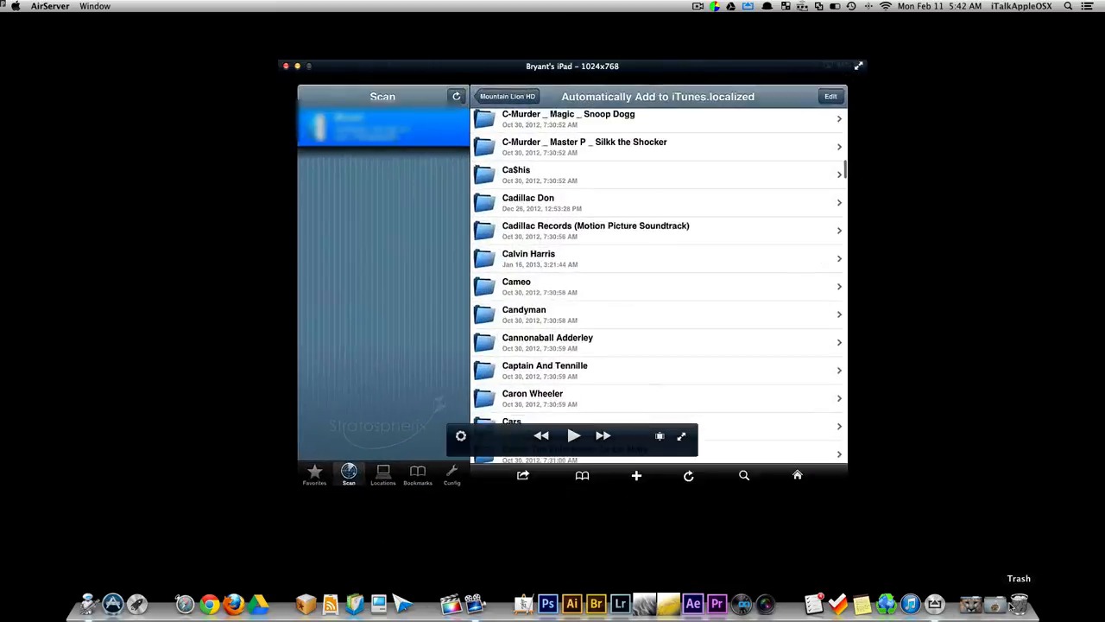
scroll("down", 3)
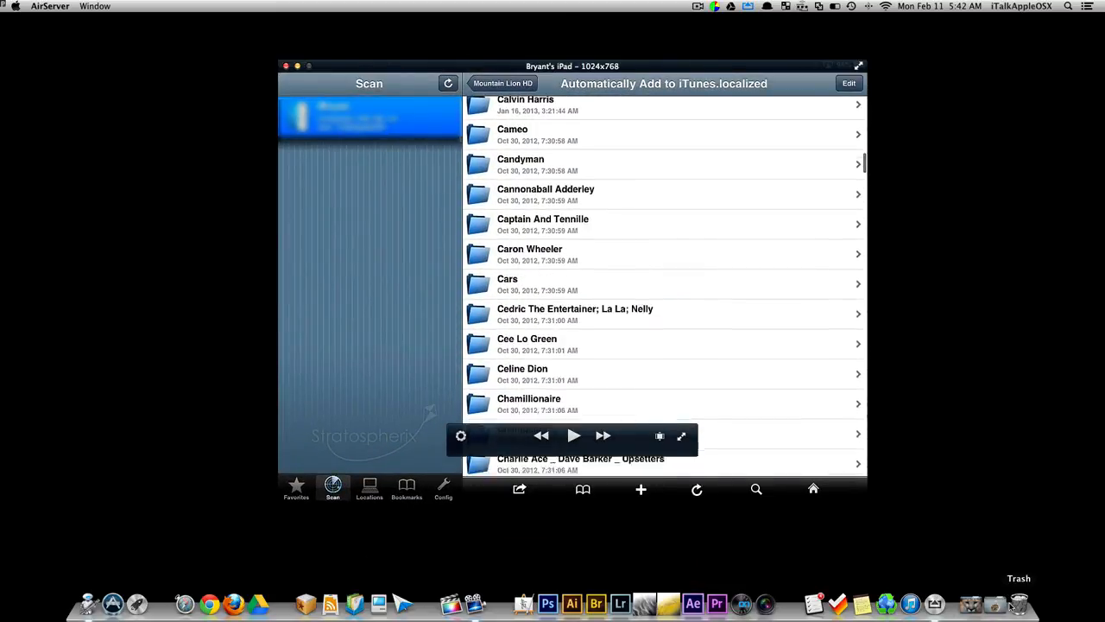